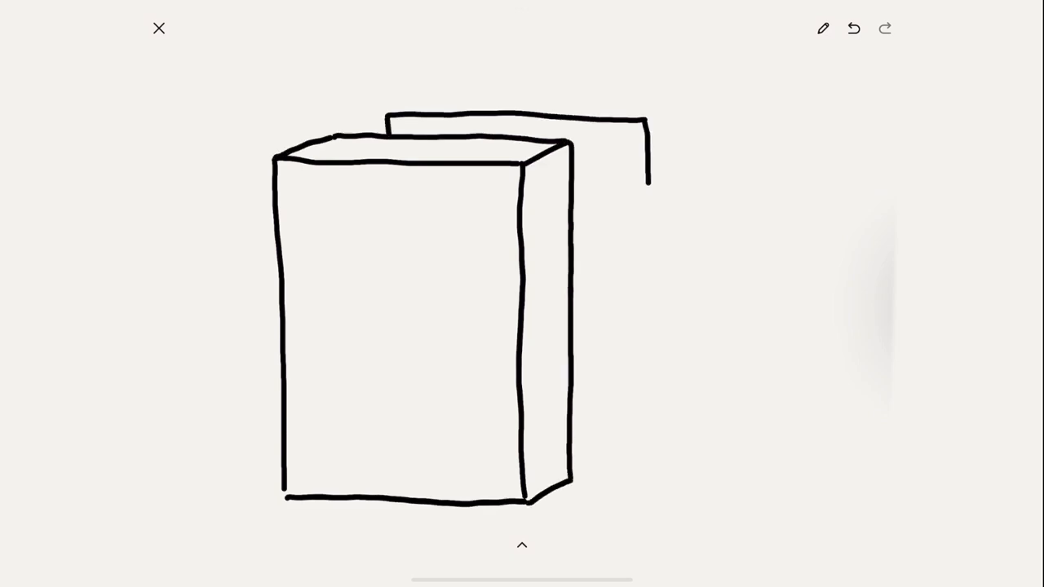
Step: Draw the second block behind the first and finish outlining the row of four blocks
drag(644, 188, 677, 441)
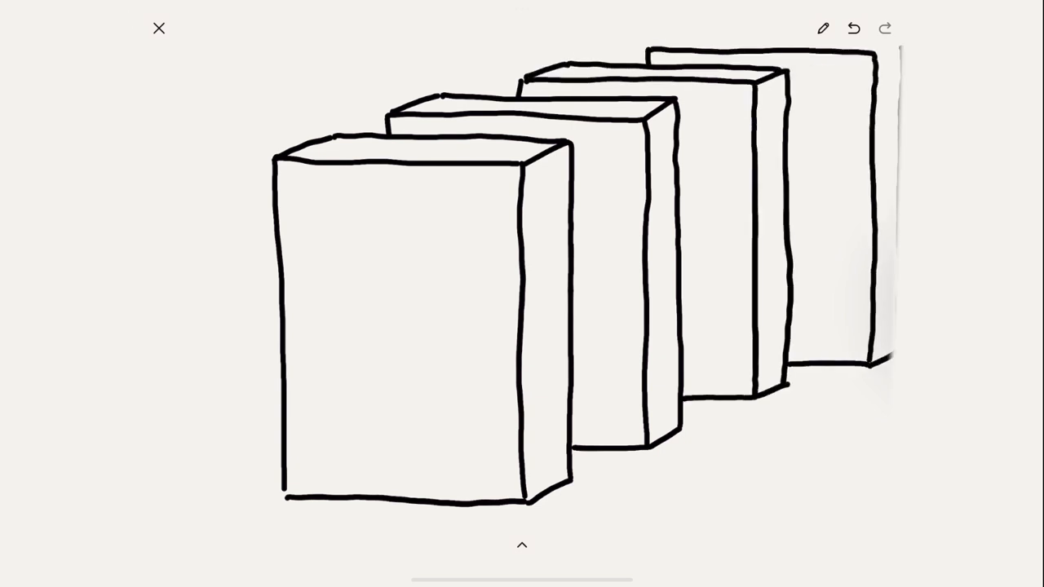
drag(669, 43, 889, 98)
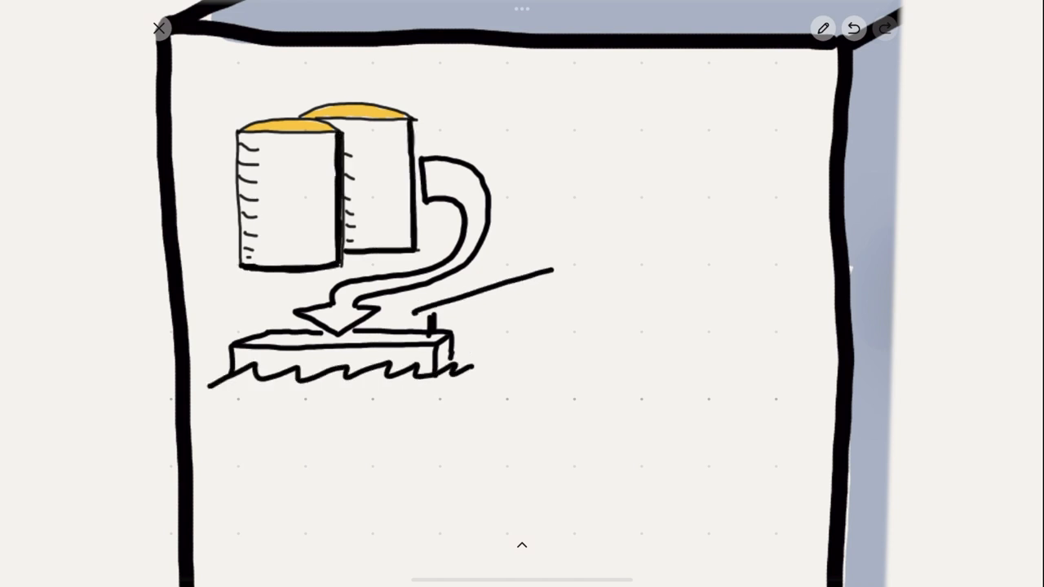
Step: Draw wavy water lines to the right of the dock, extending across the block
drag(538, 367, 816, 359)
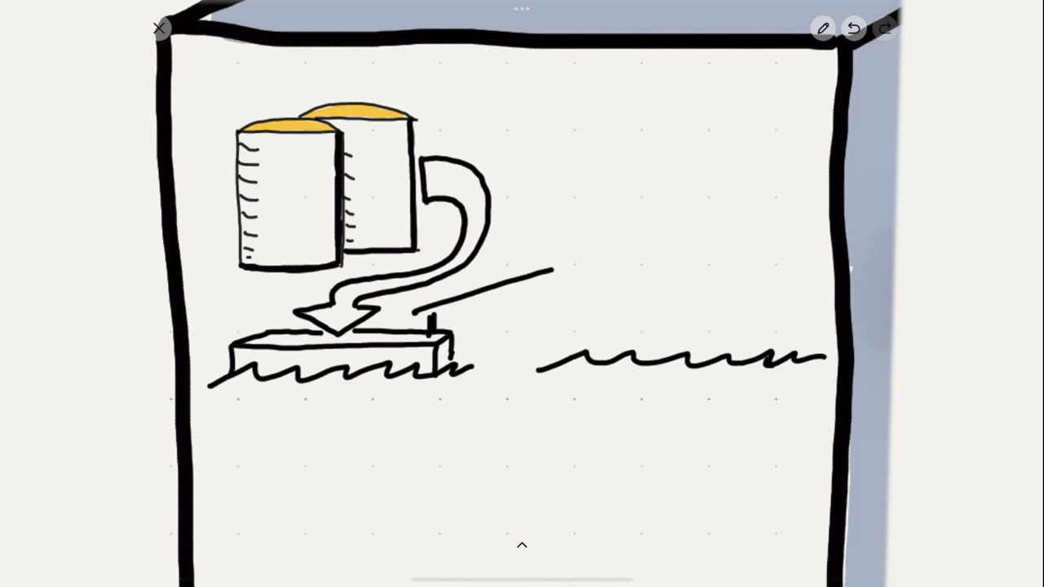
drag(555, 342, 799, 245)
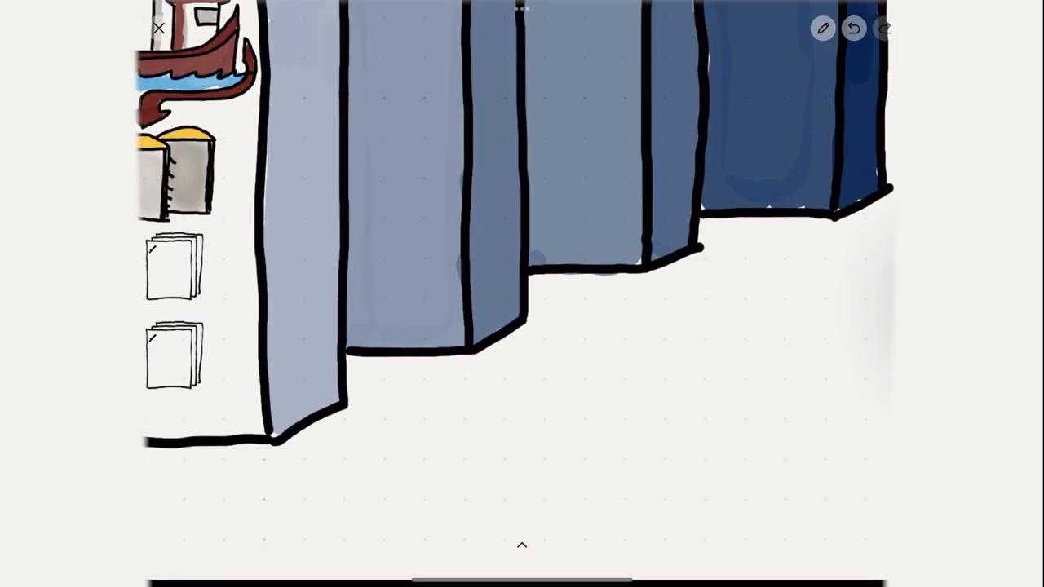
Step: Hand-letter 'FUEL ON' in dark blue beneath the blocks and begin 'BLOC' below
text(FUF)
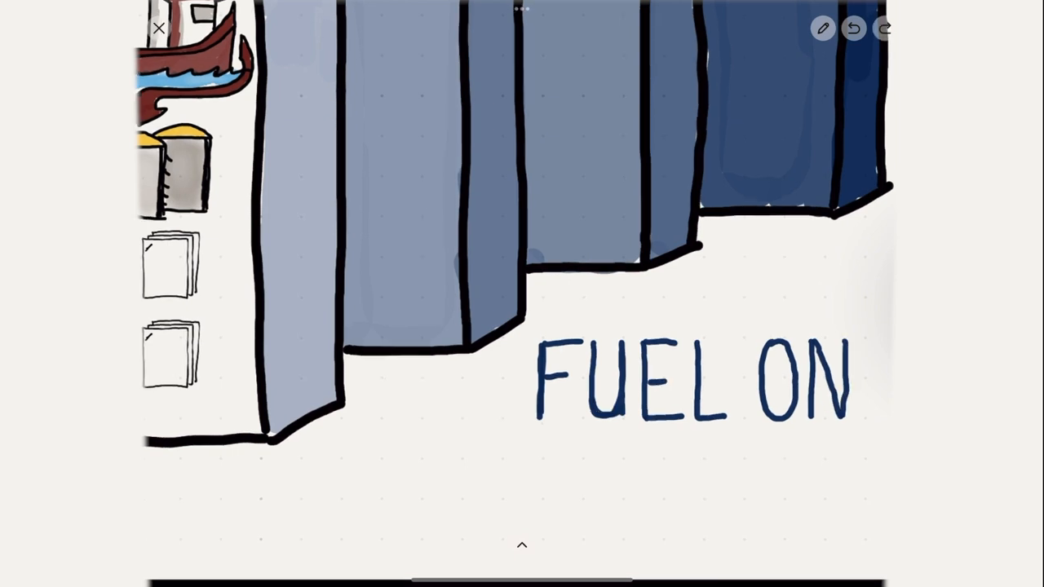
text(BLOC)
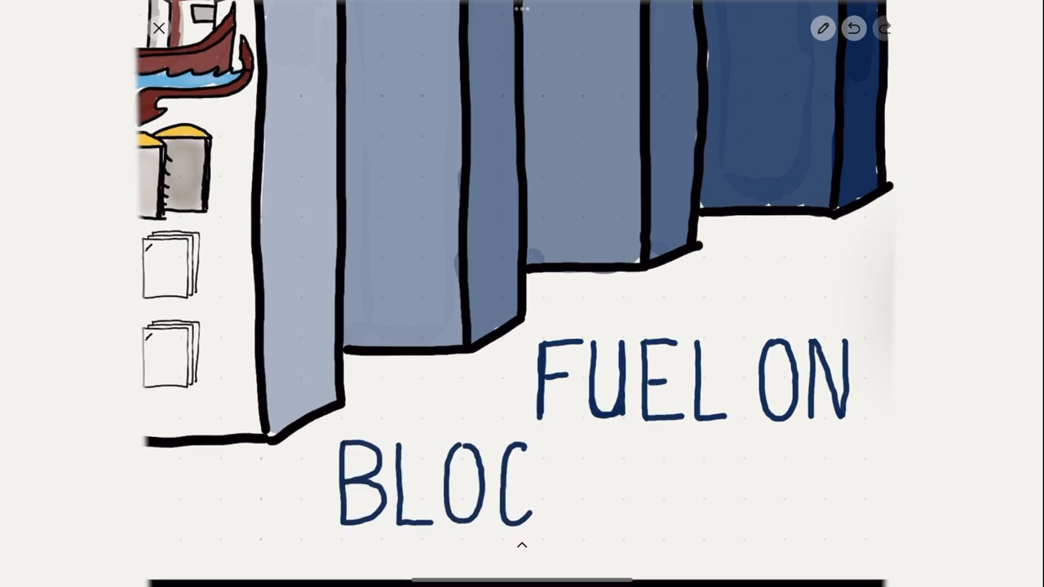